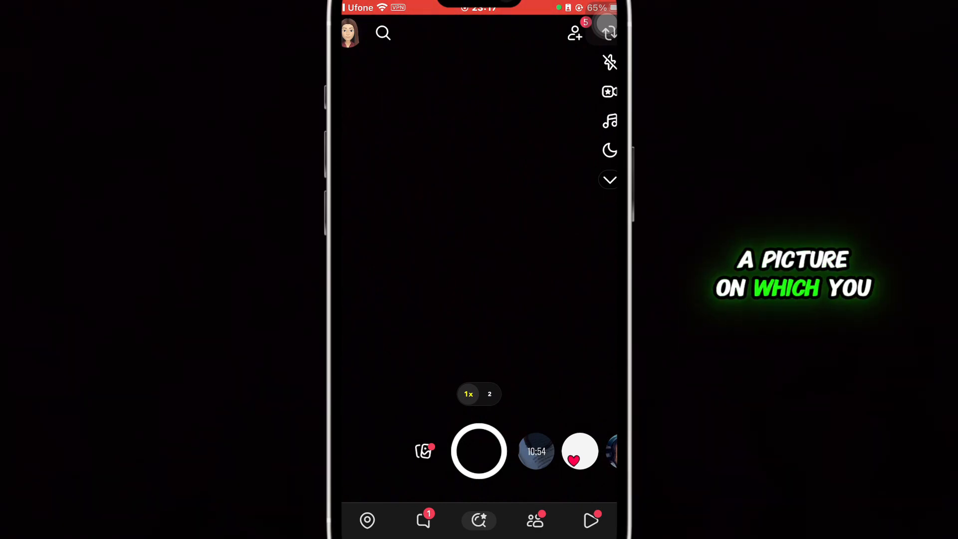
- Capture a snap and bring up the Add a sound option from the music note
click(479, 451)
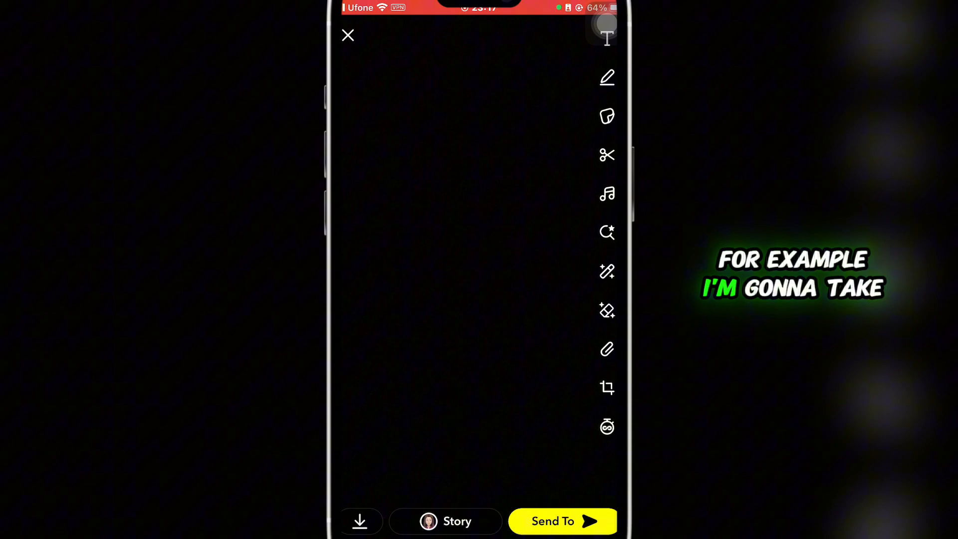
click(607, 193)
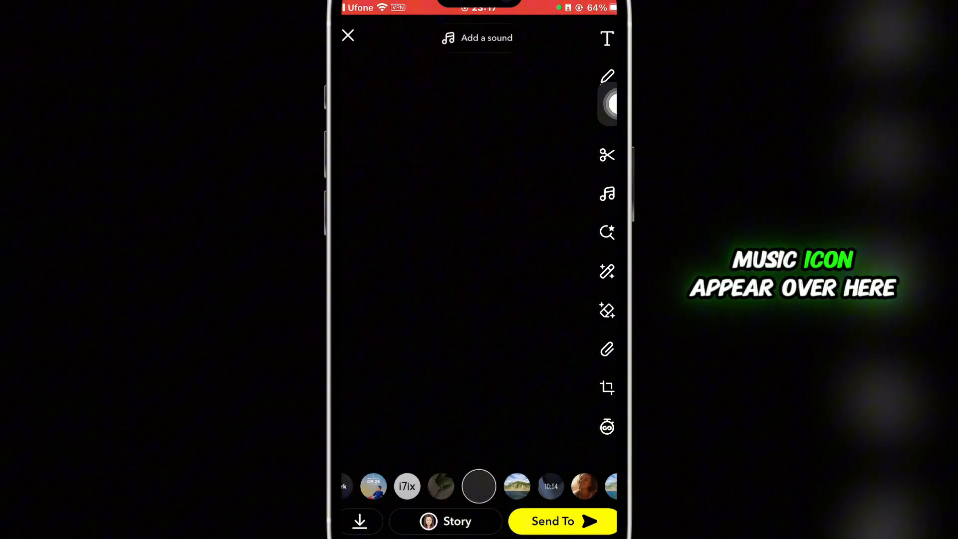
- Open the sound library and activate the 'Search artists and sounds' field
click(477, 37)
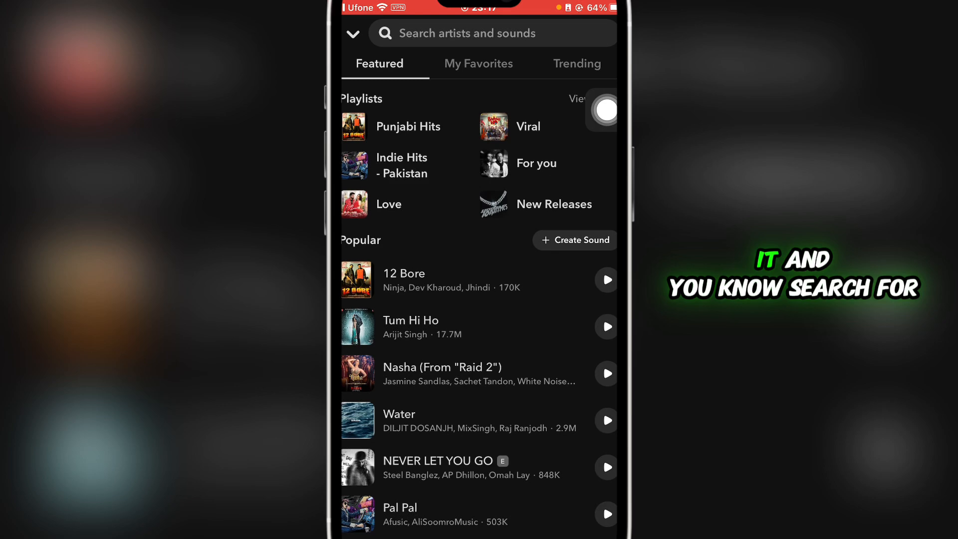
click(464, 33)
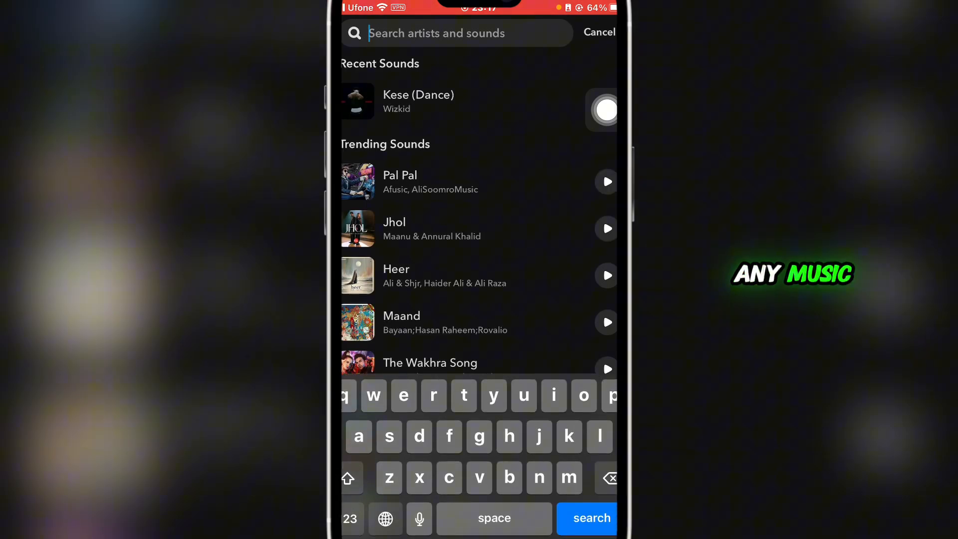